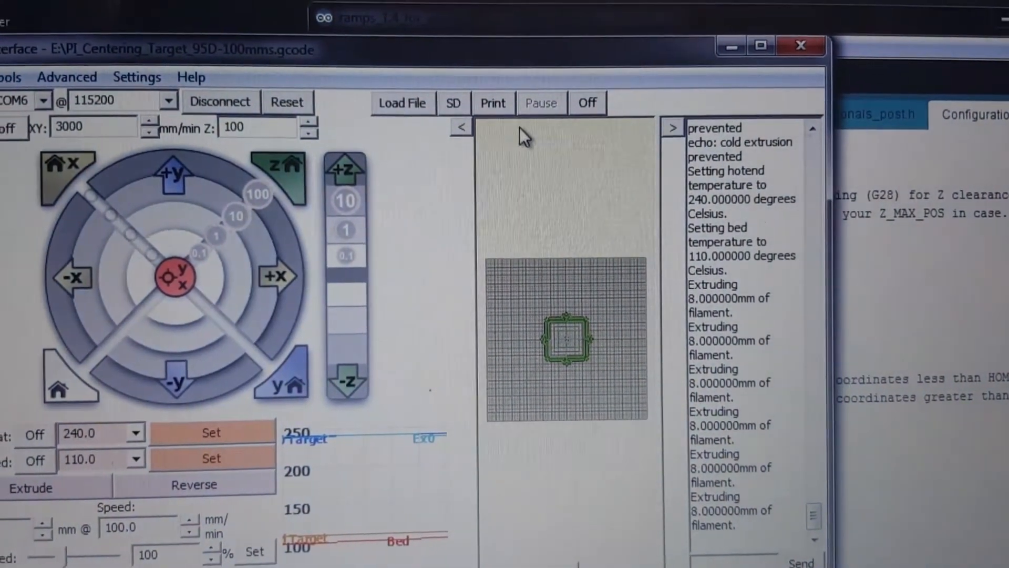
- Start printing the loaded PI_Centering_Target G-code file
{"action": "left_click", "coordinate": [493, 102]}
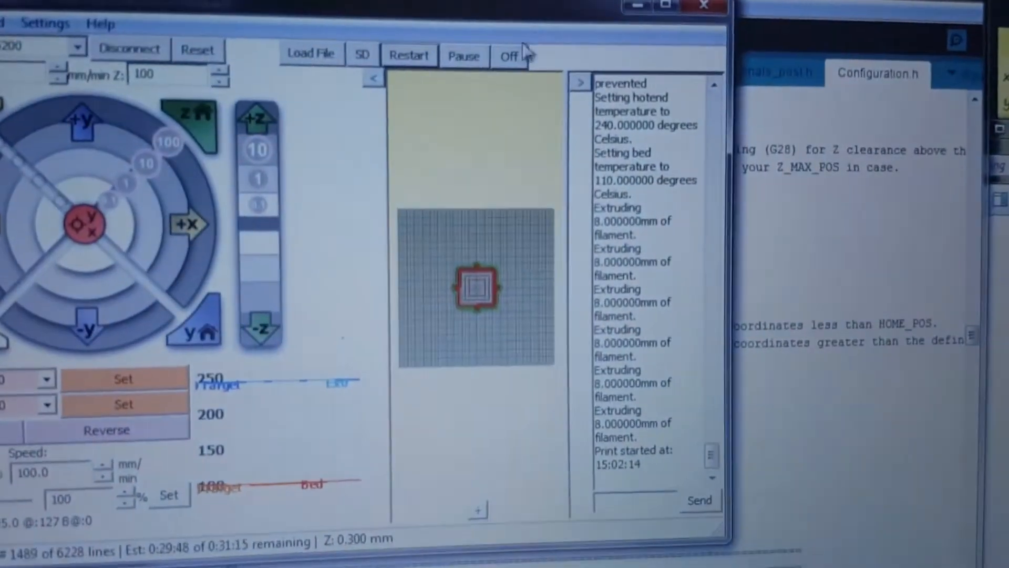
- Pause the running centering print and disconnect from the printer for reflashing
{"action": "left_click", "coordinate": [463, 55]}
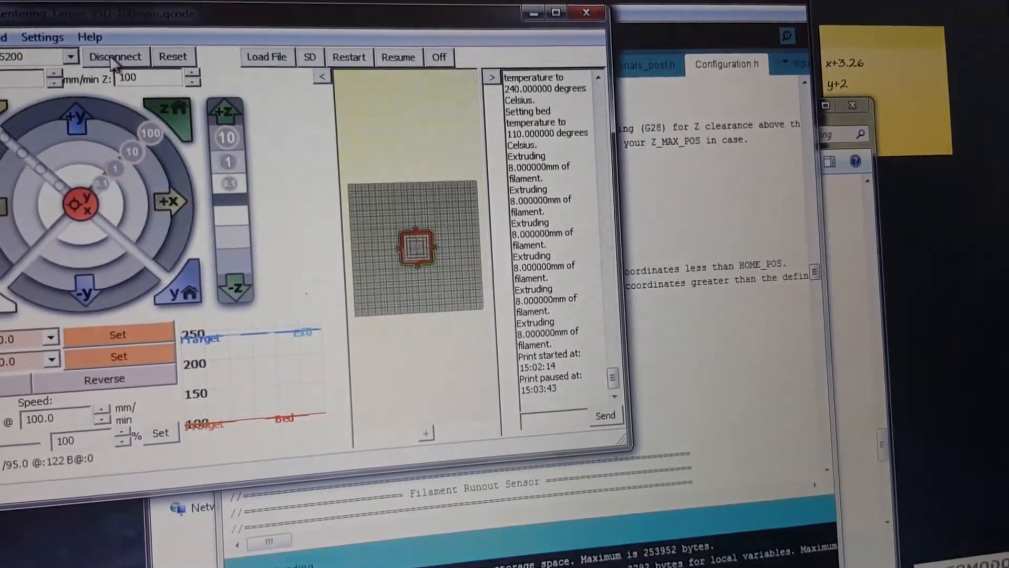
{"action": "left_click", "coordinate": [114, 57]}
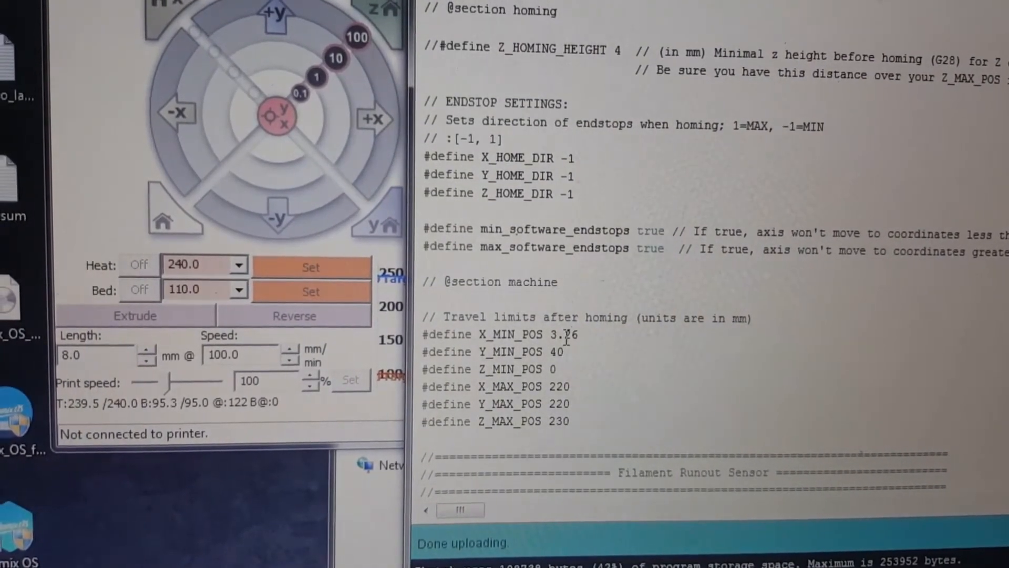
- Enter 36.26 as the new X_MIN_POS value in the firmware
{"action": "type", "text": "36.26"}
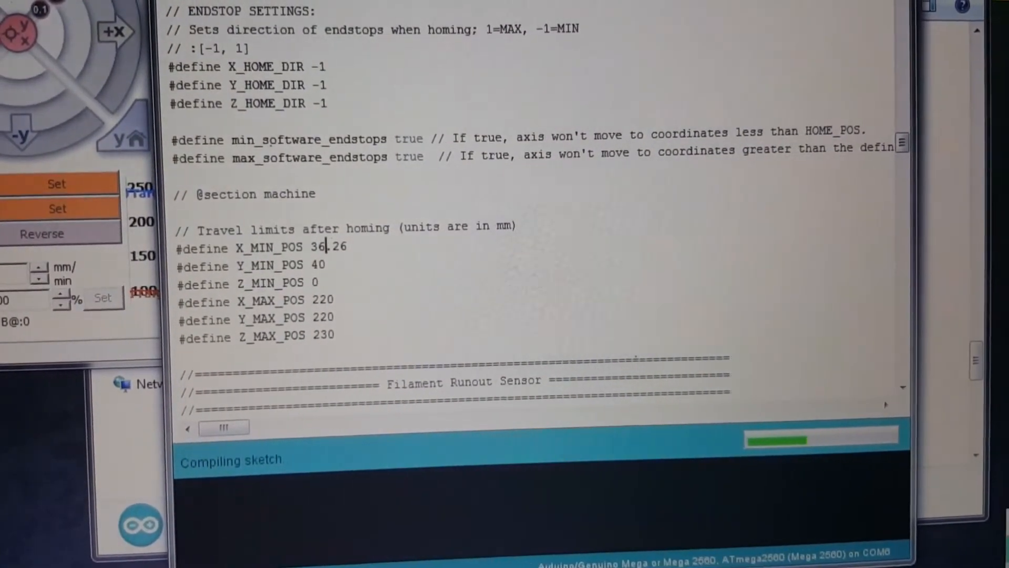
- Switch back to the Pronterface window after the firmware upload
{"action": "left_click", "coordinate": [149, 11]}
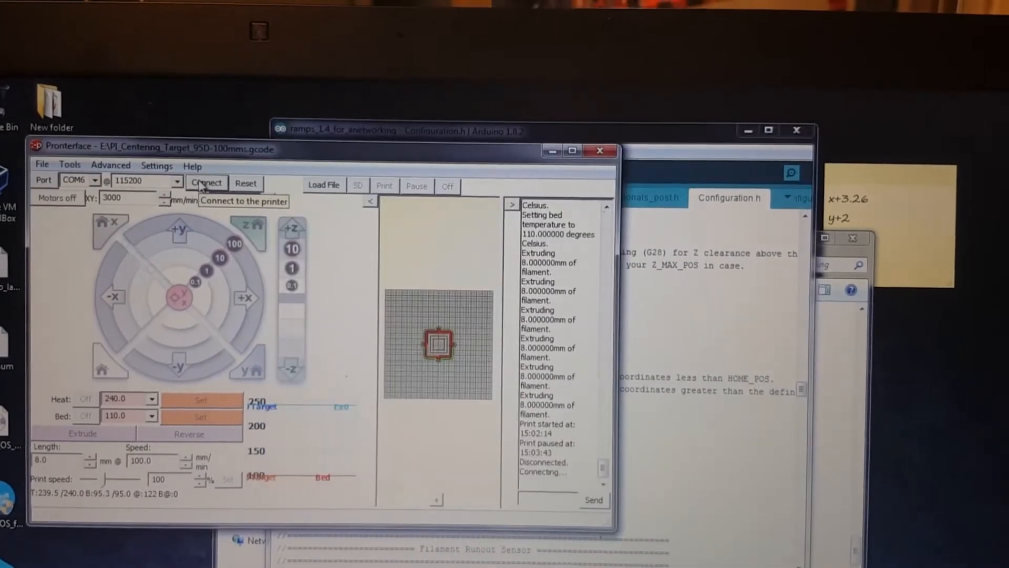
{"action": "left_click", "coordinate": [206, 186]}
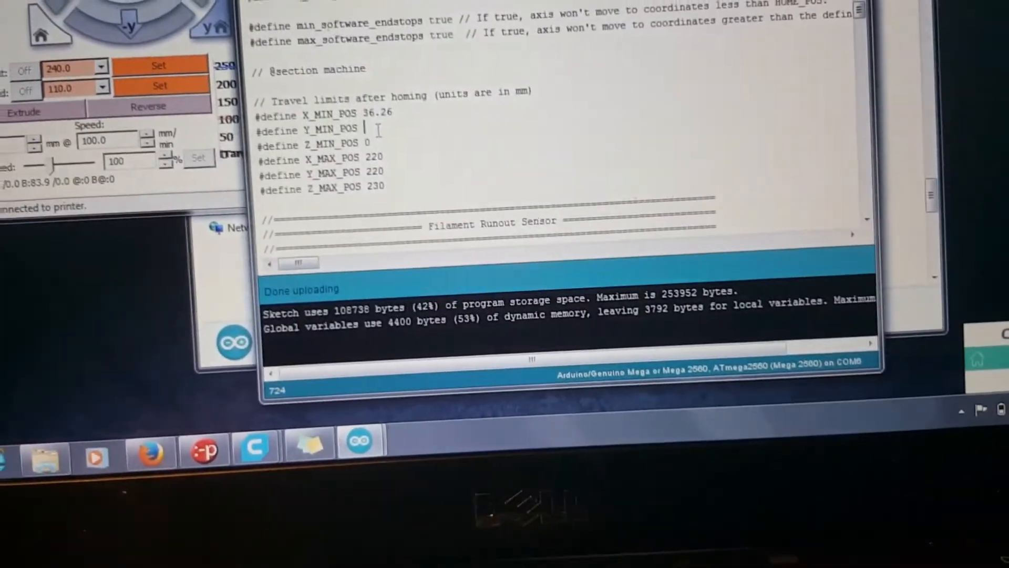
- Enter 39 as the Y_MIN_POS value in Configuration.h
{"action": "type", "text": "39"}
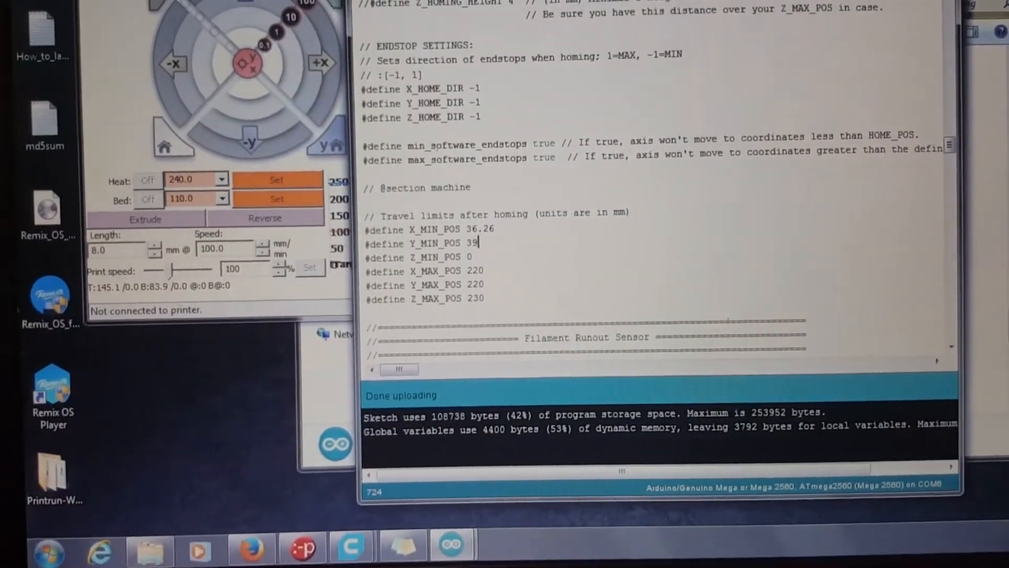